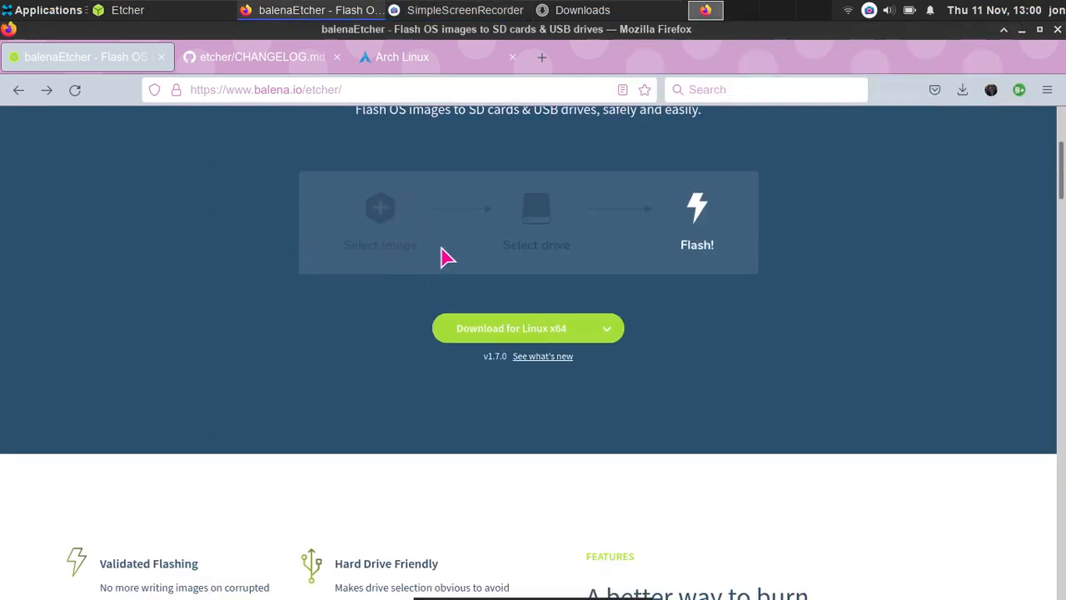
Scroll through the balenaEtcher download page.
scroll("down", 3)
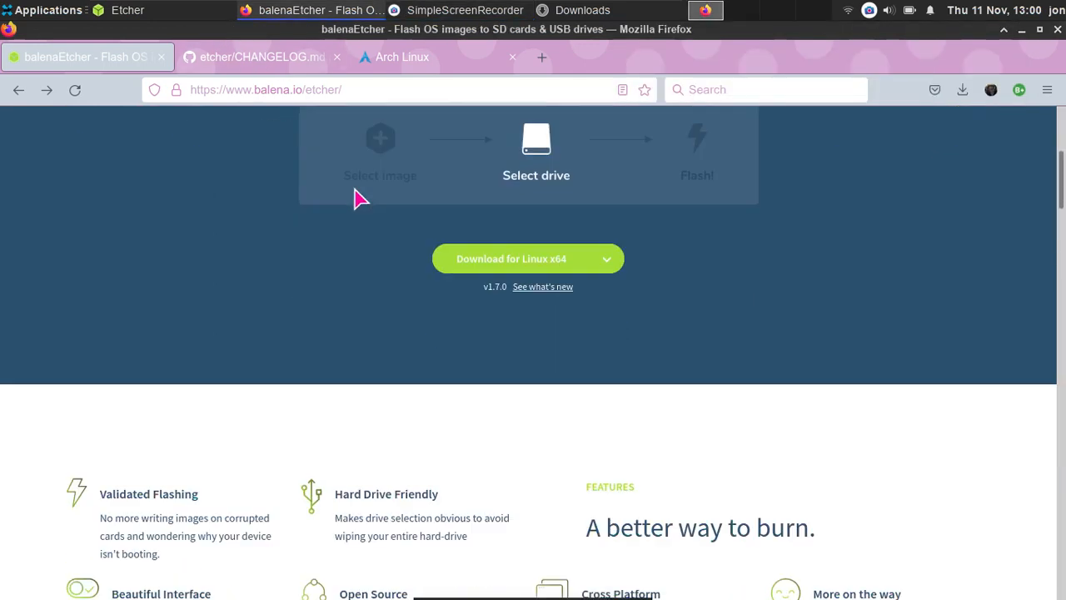
left_click(607, 258)
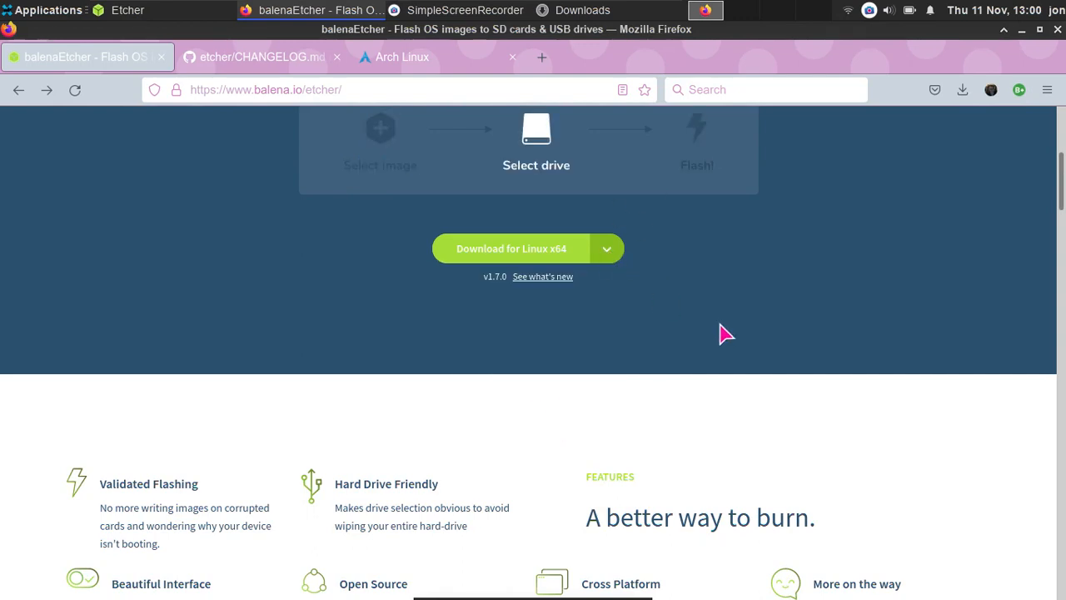
scroll("down", 3)
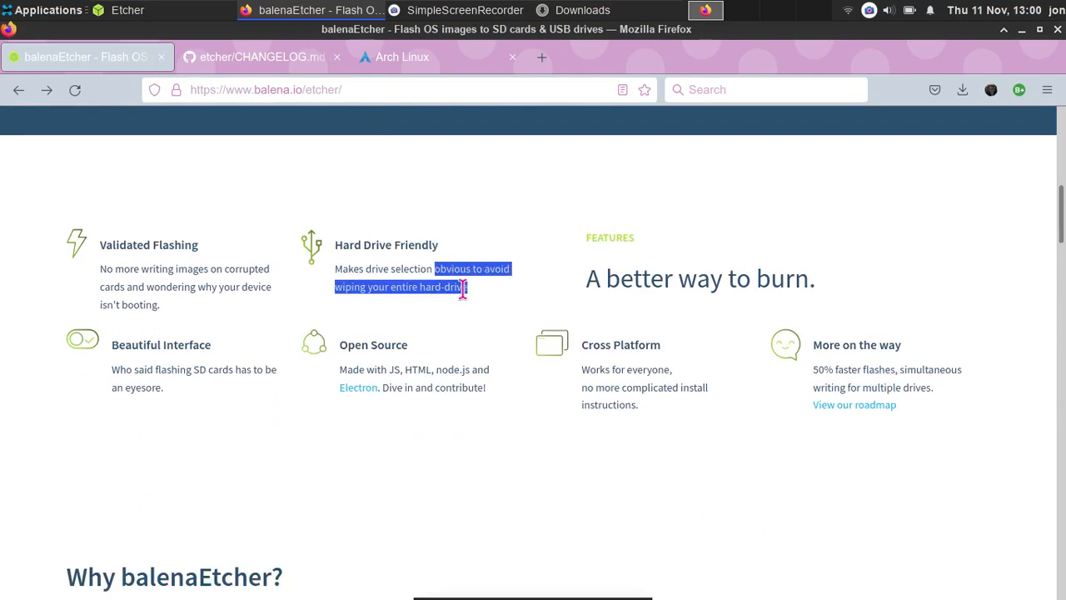
scroll("down", 3)
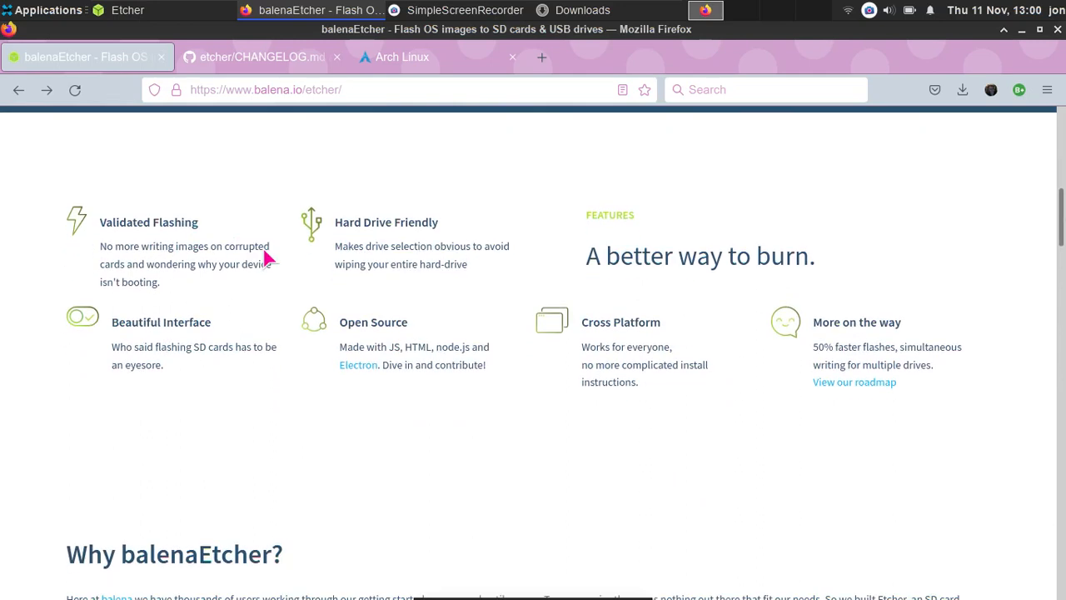
scroll("down", 3)
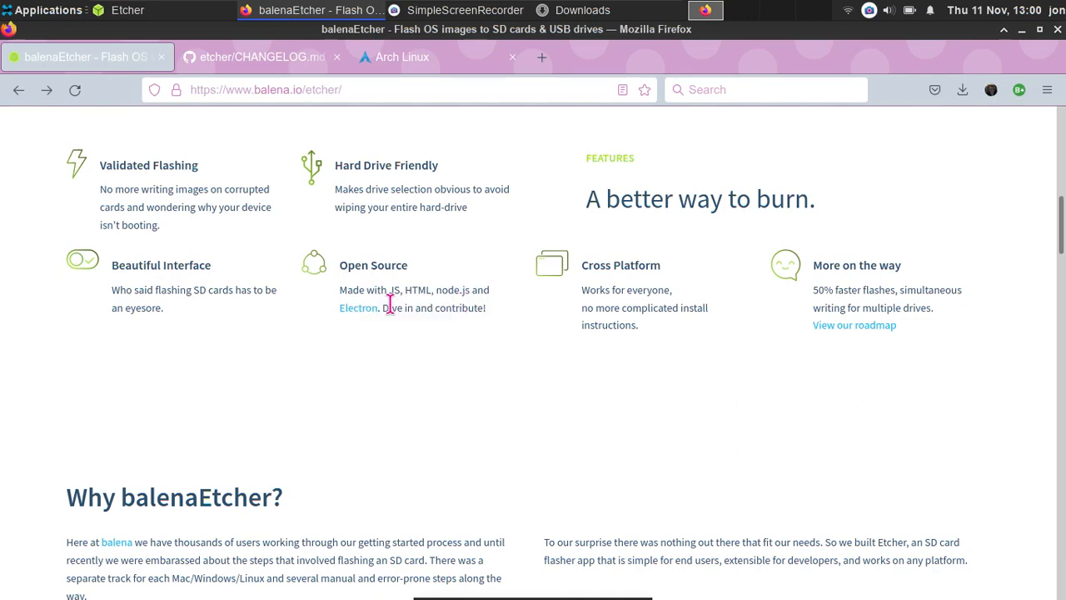
scroll("up", 3)
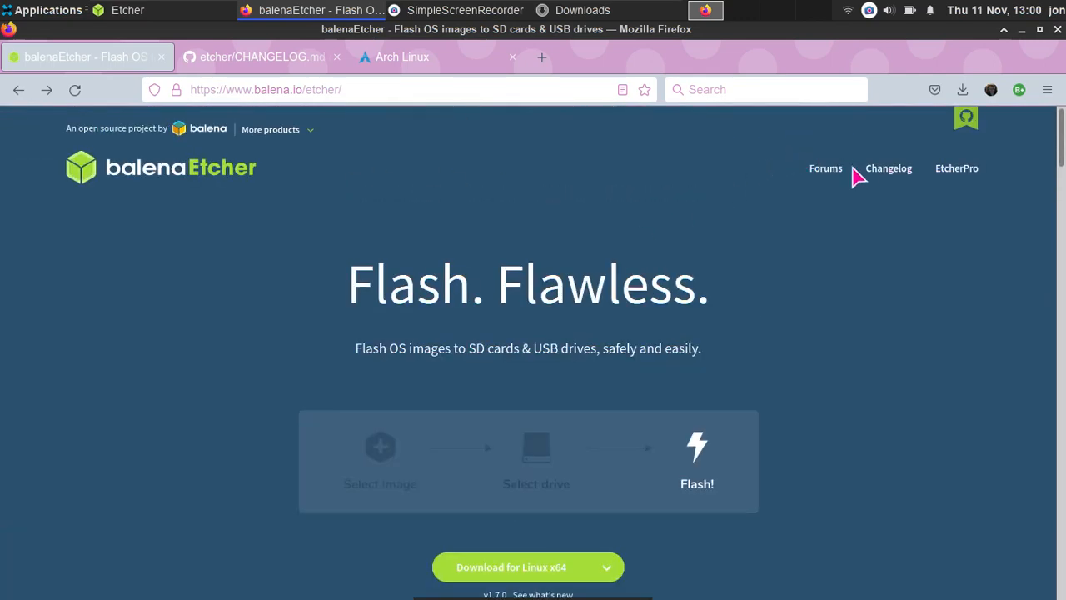
View the Etcher changelog and EtcherPro page, then move the recorder window right.
left_click(888, 167)
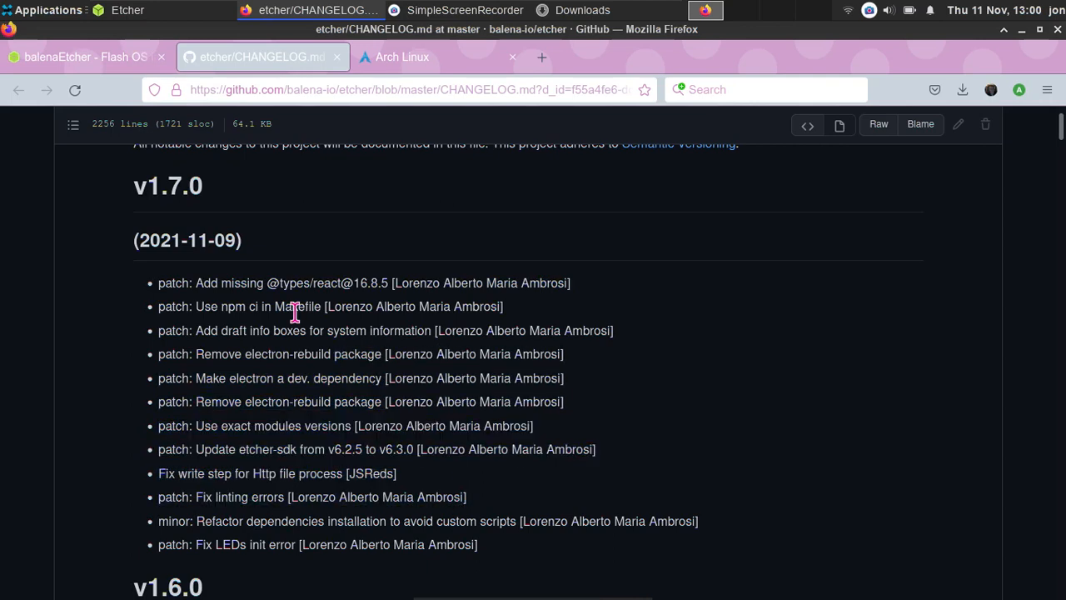
mouse_move(133, 75)
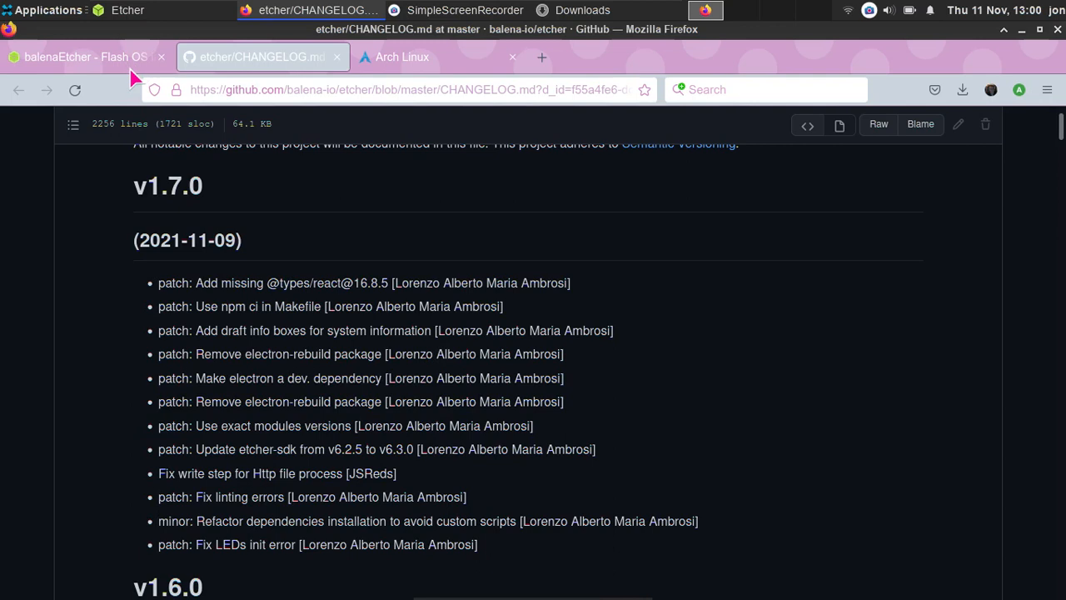
left_click(83, 57)
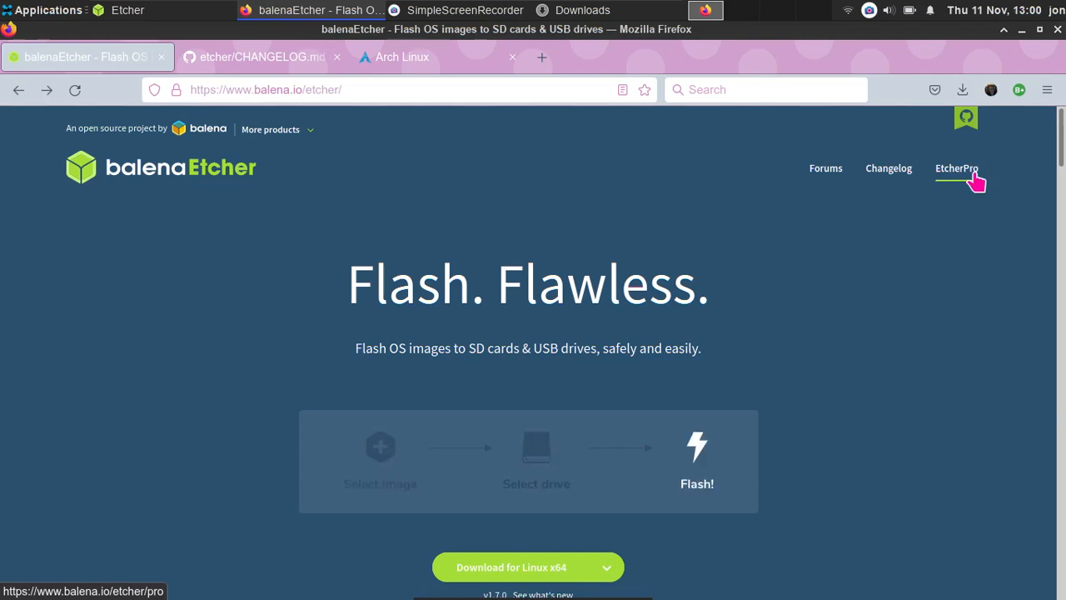
left_click(956, 169)
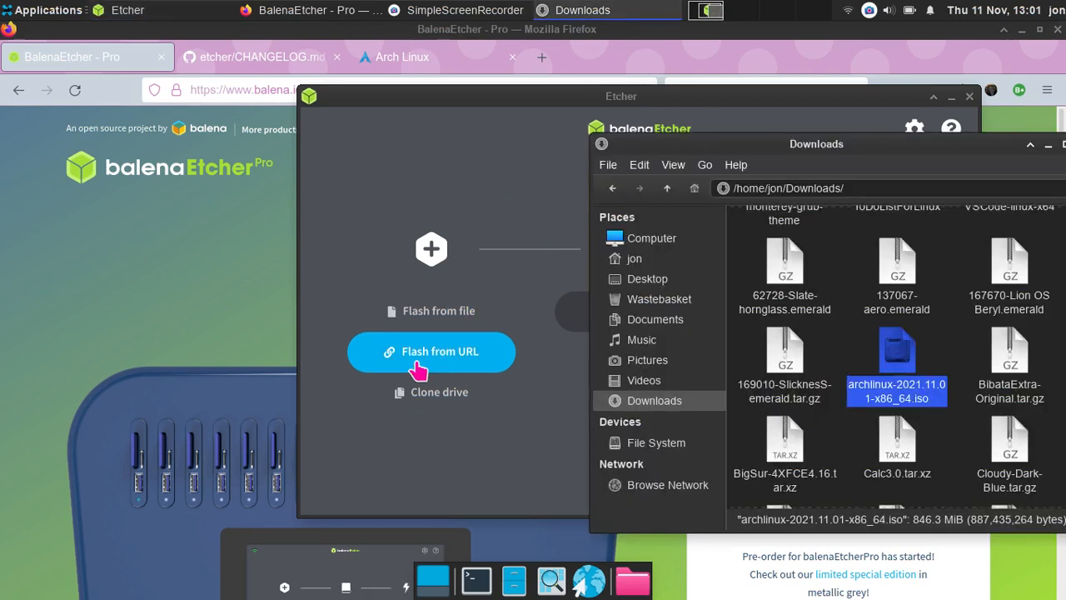
mouse_move(472, 369)
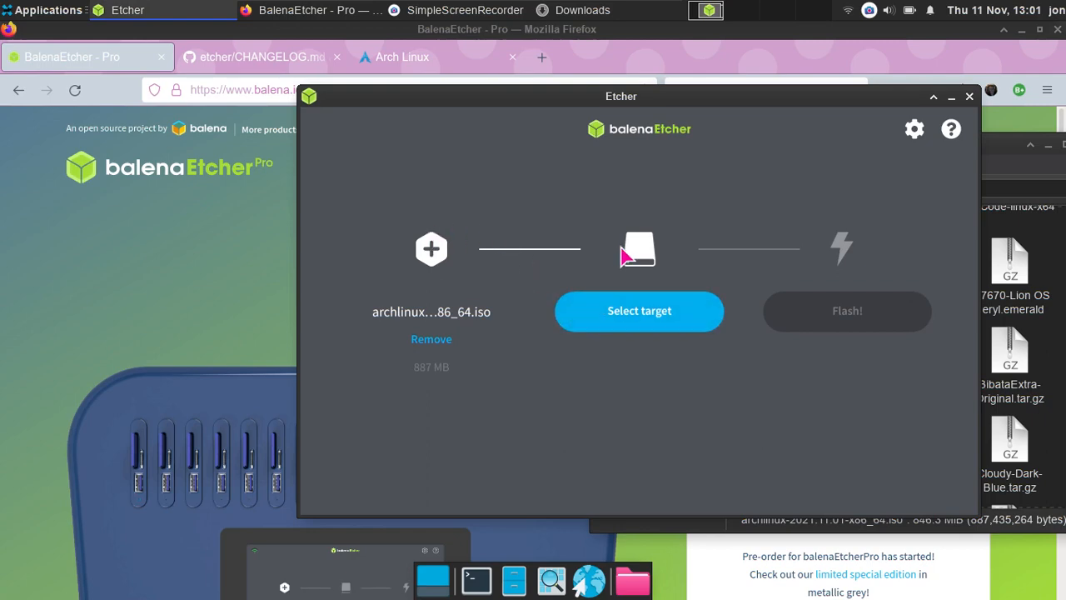
left_click(465, 10)
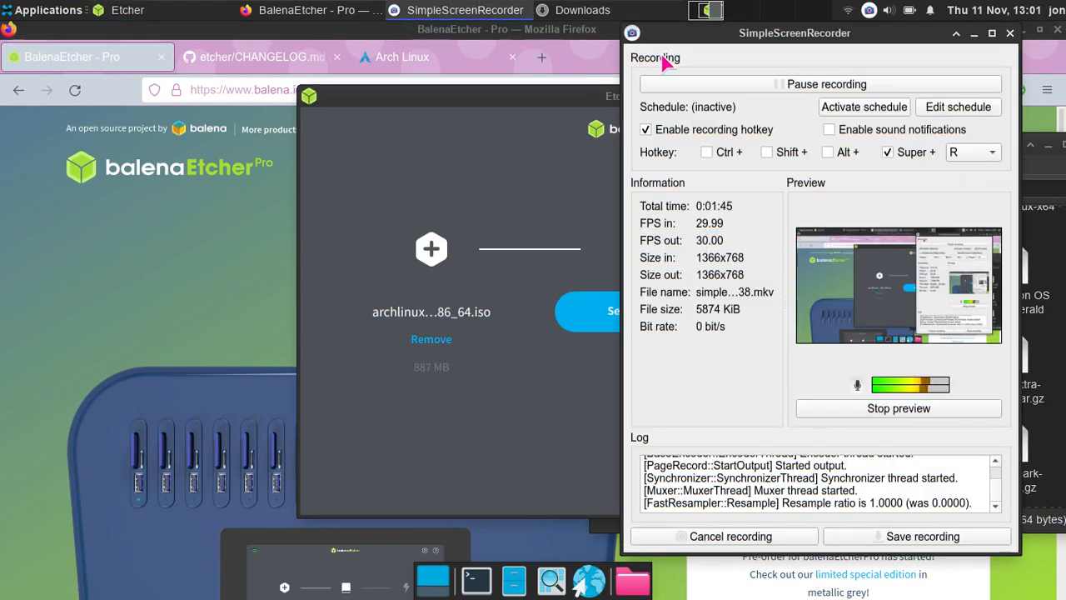
left_click_drag(795, 33, 838, 54)
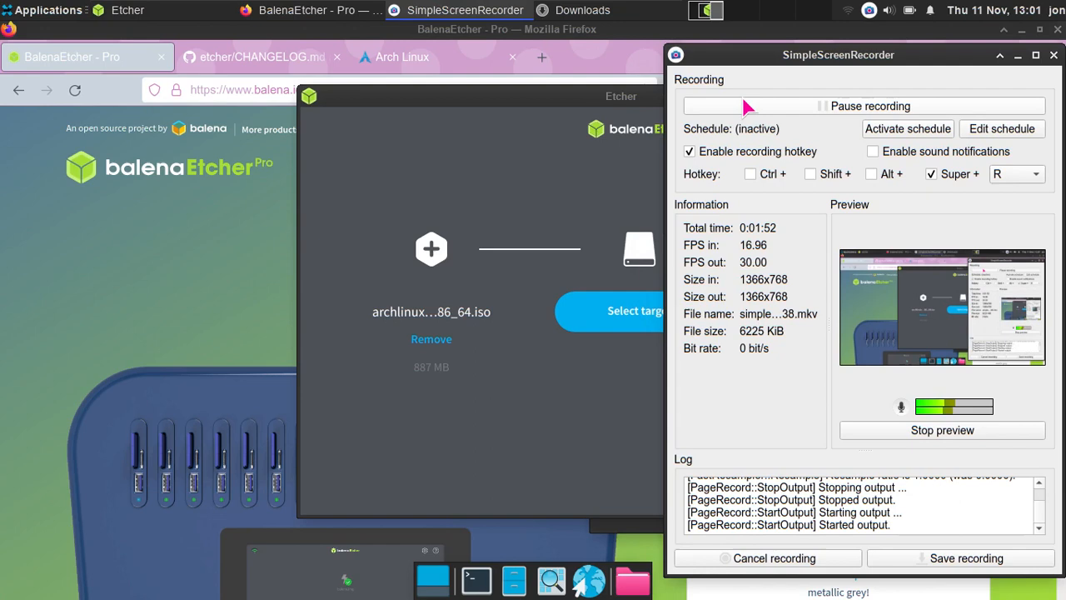
mouse_move(456, 207)
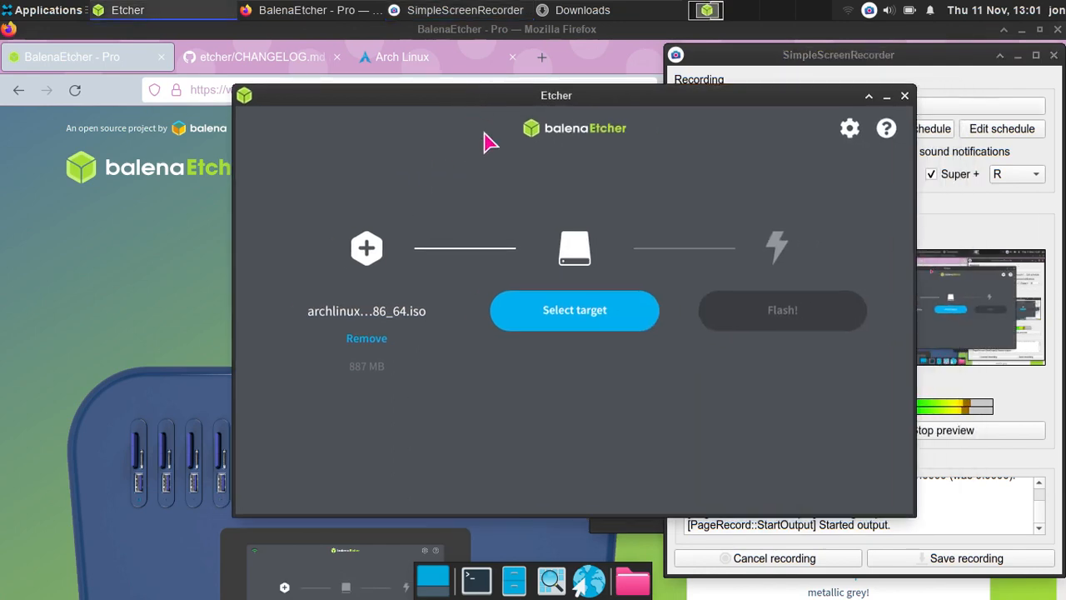
Choose the 15.5 GB ARCH_202111 USB drive as the flash target.
left_click(575, 310)
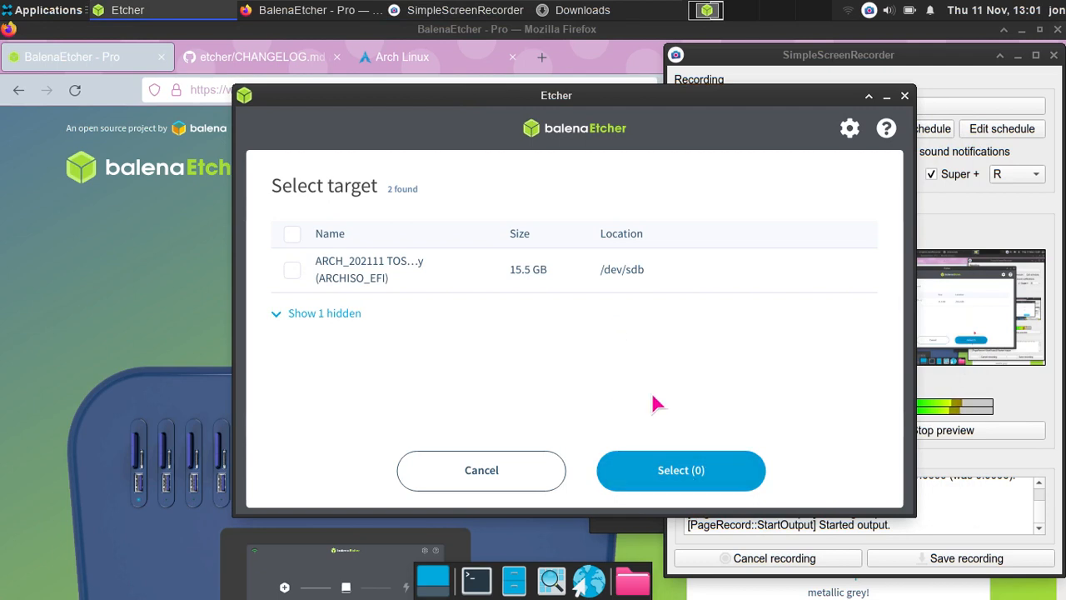
left_click(292, 269)
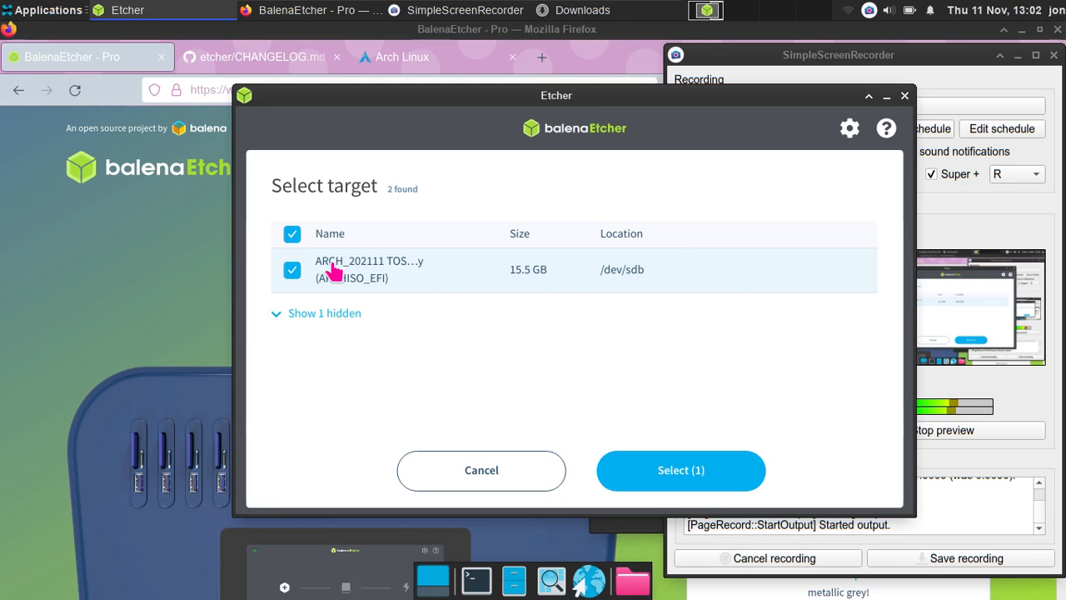
mouse_move(641, 432)
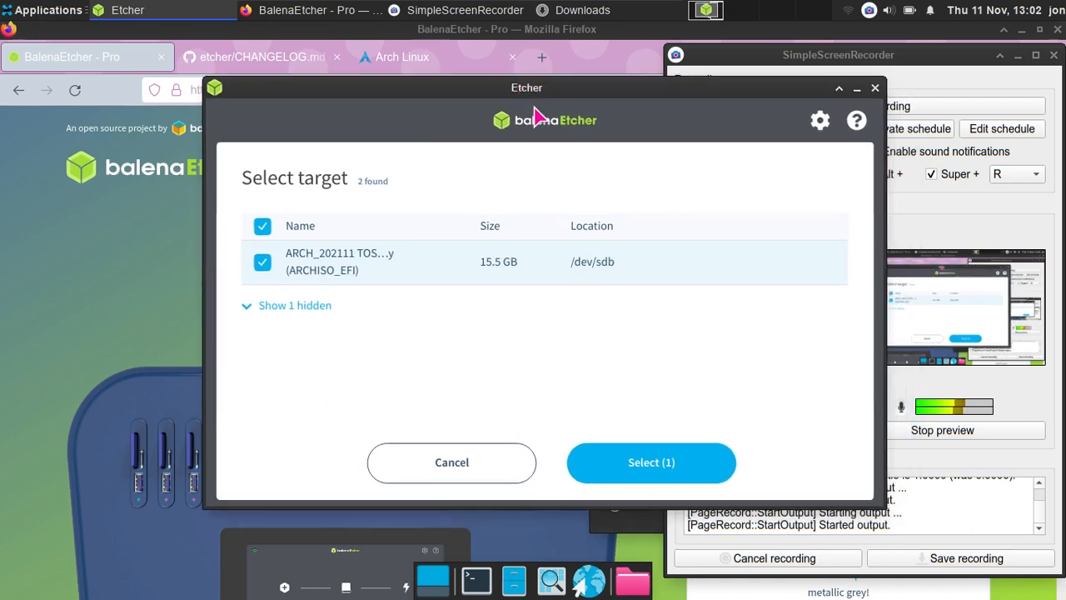
left_click(651, 462)
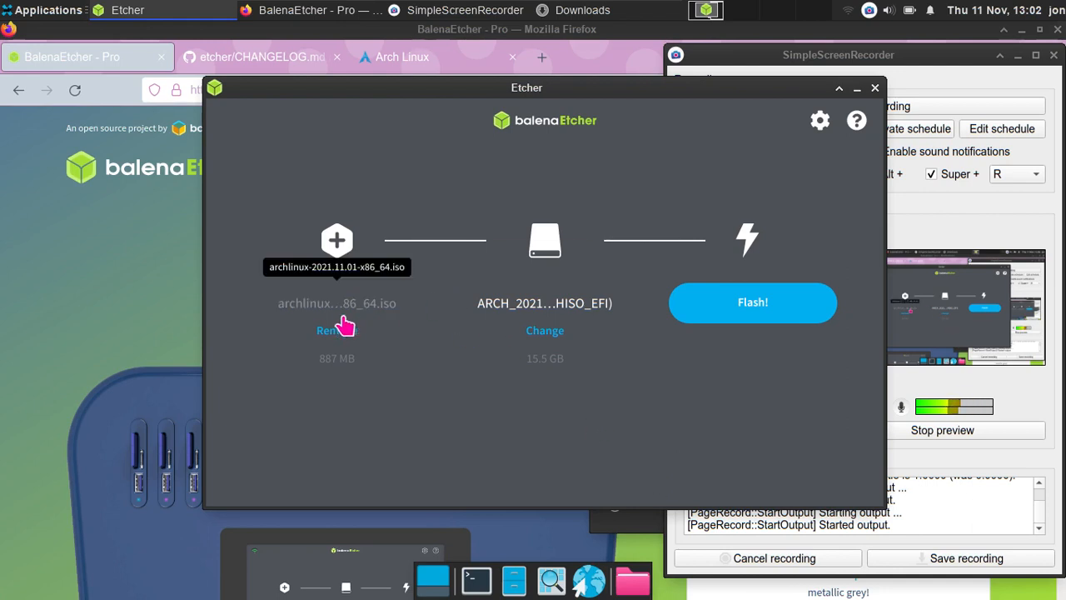
mouse_move(520, 445)
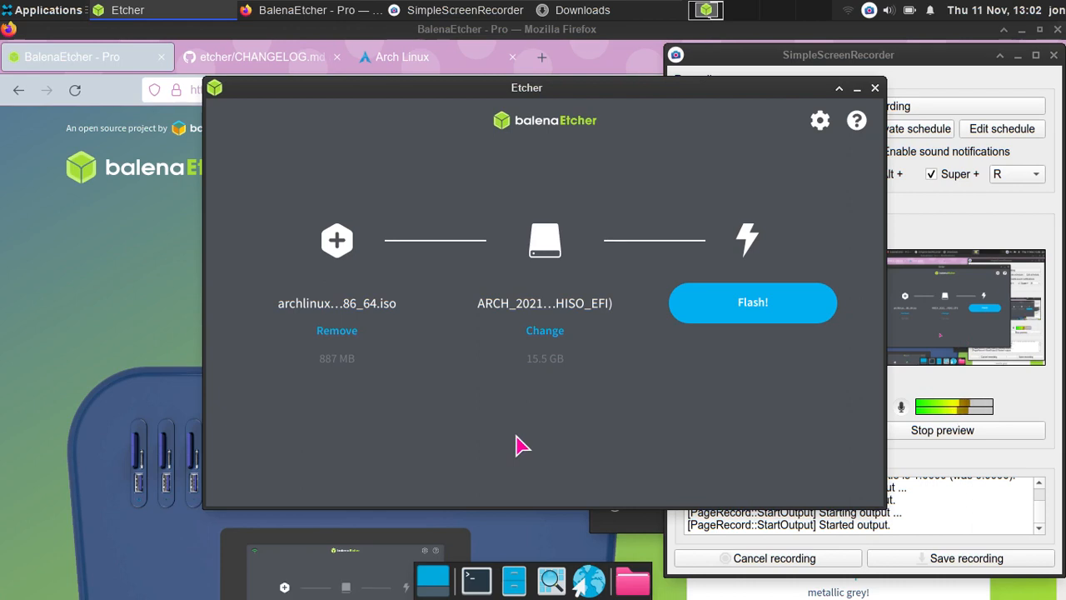
mouse_move(650, 416)
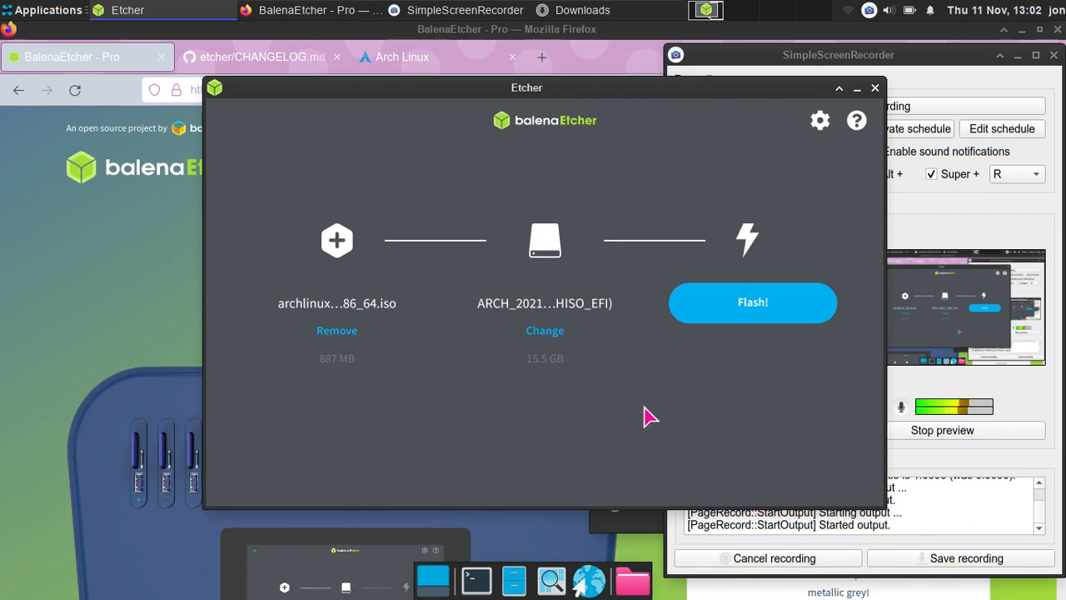
Start flashing the Arch Linux ISO, authenticating with the administrator password.
left_click(752, 301)
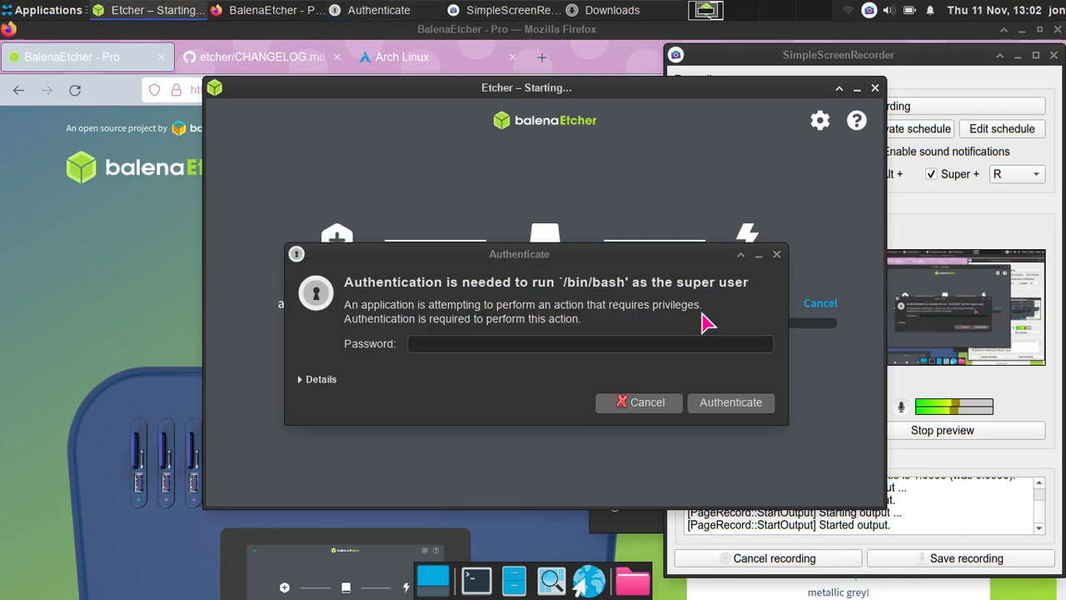
left_click(583, 343)
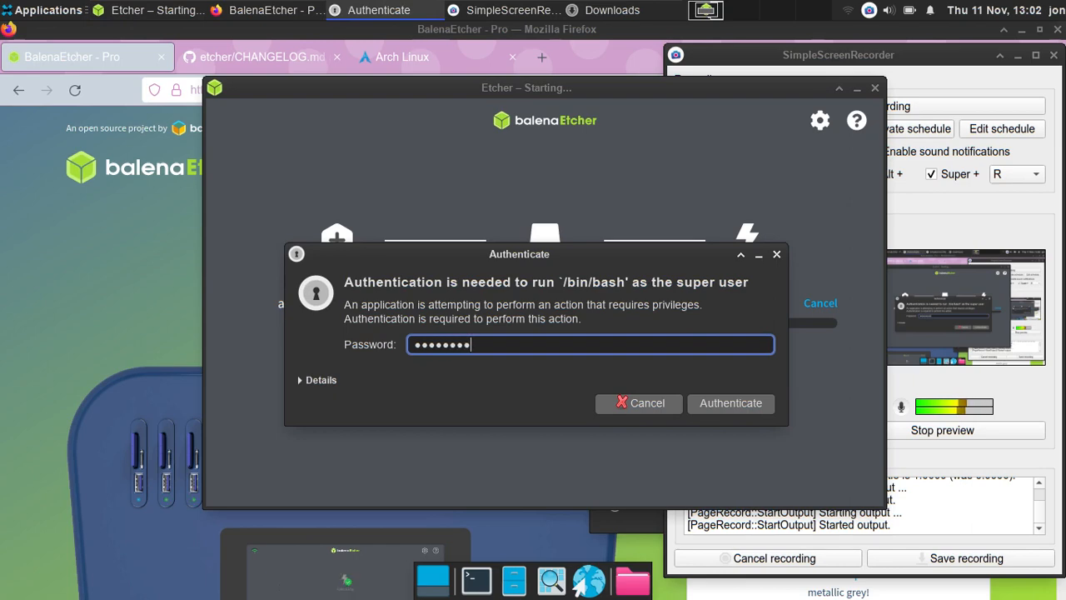
left_click(730, 402)
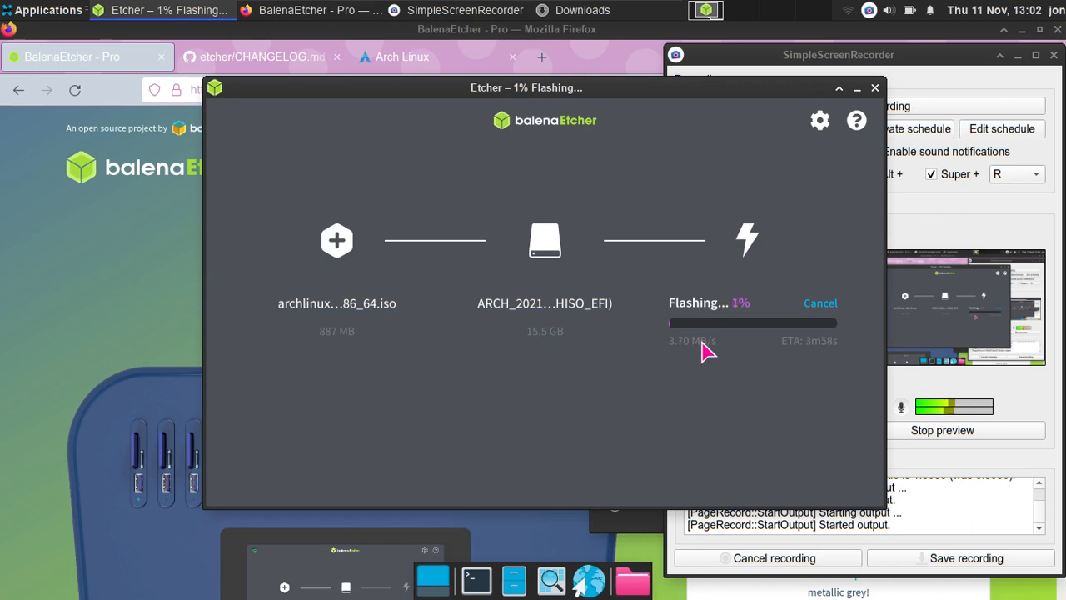
mouse_move(792, 313)
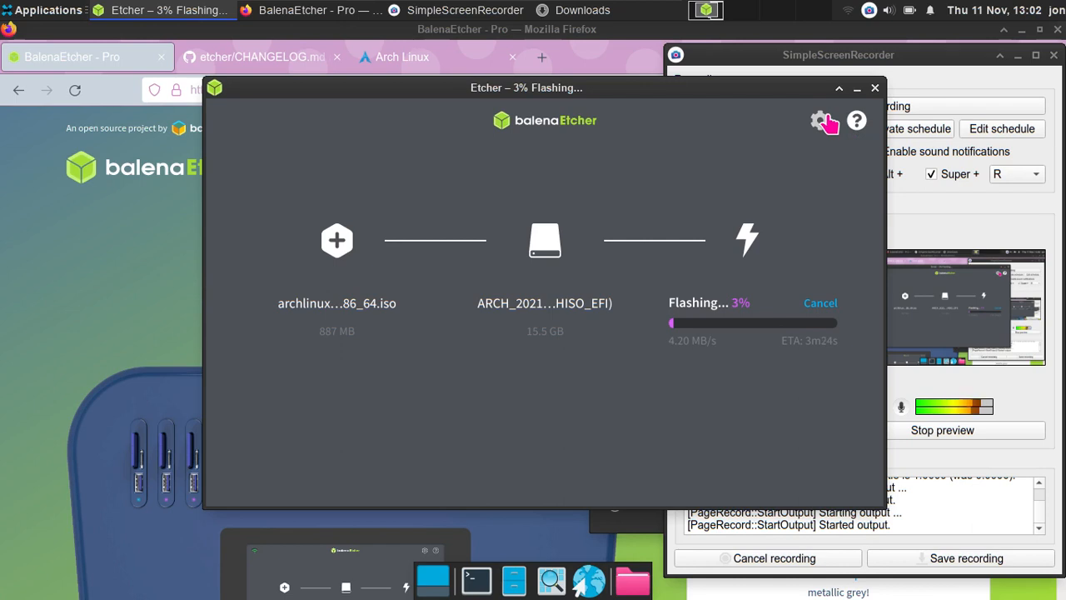
left_click(820, 121)
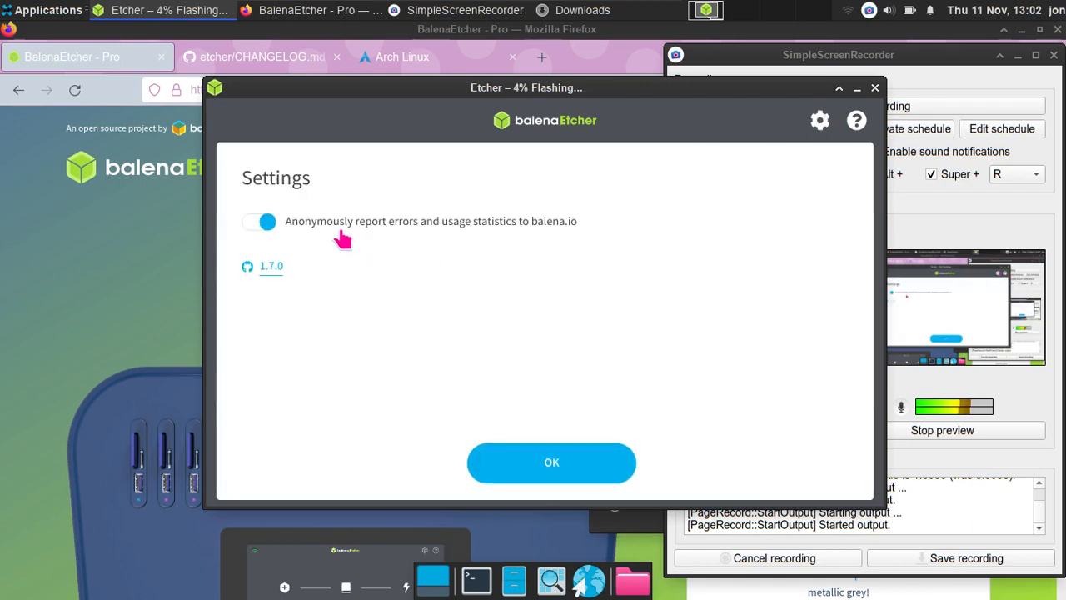
mouse_move(365, 256)
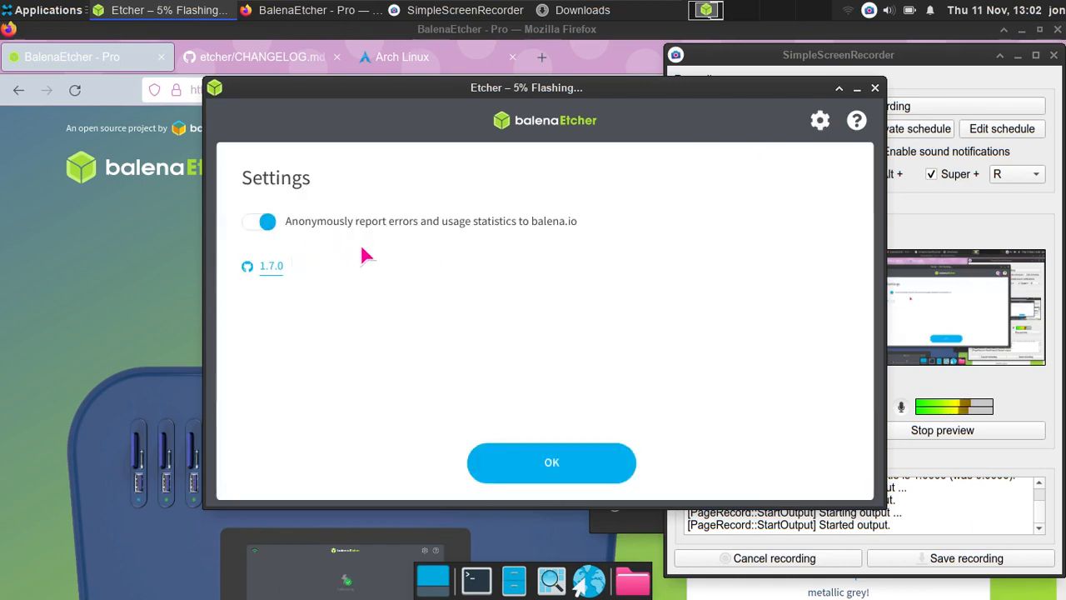
Toggle the anonymous error and usage reporting setting twice in Settings.
left_click(260, 221)
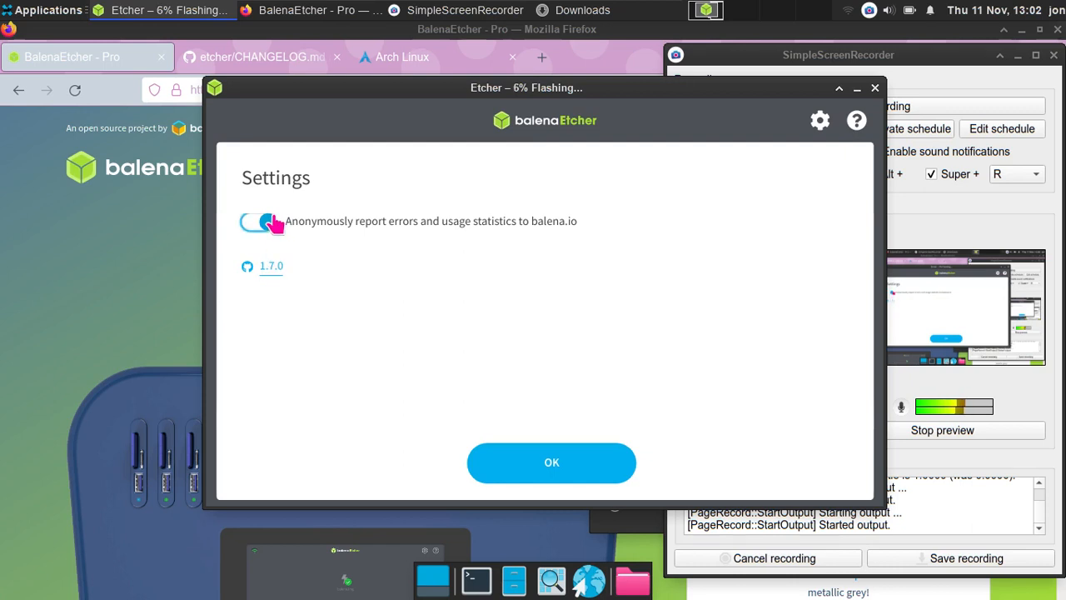
left_click(258, 221)
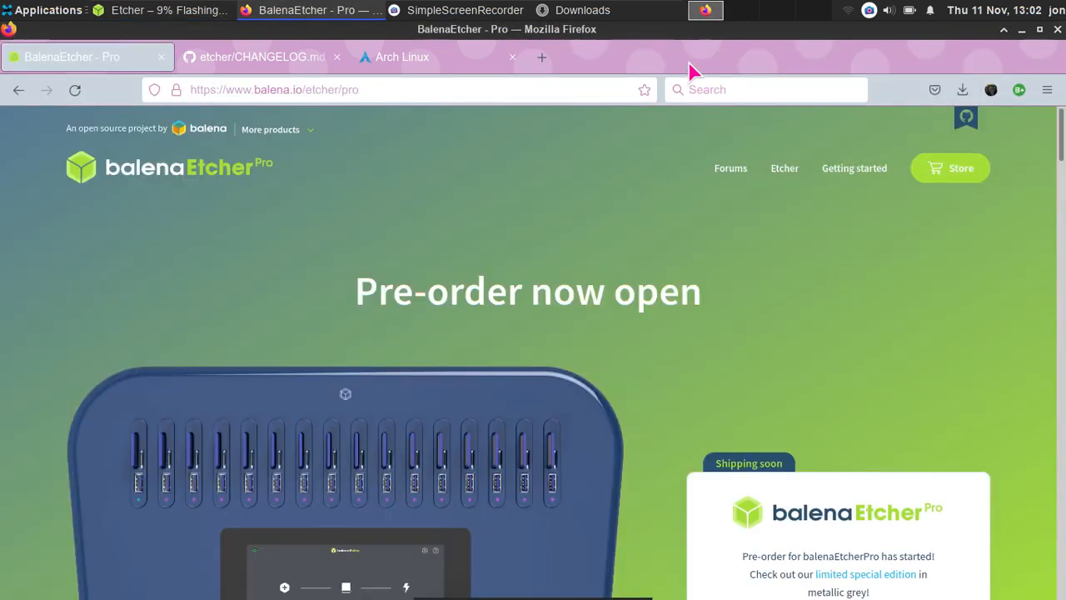
Bring back and reposition the flashing window, waiting for Flash Complete.
left_click(465, 10)
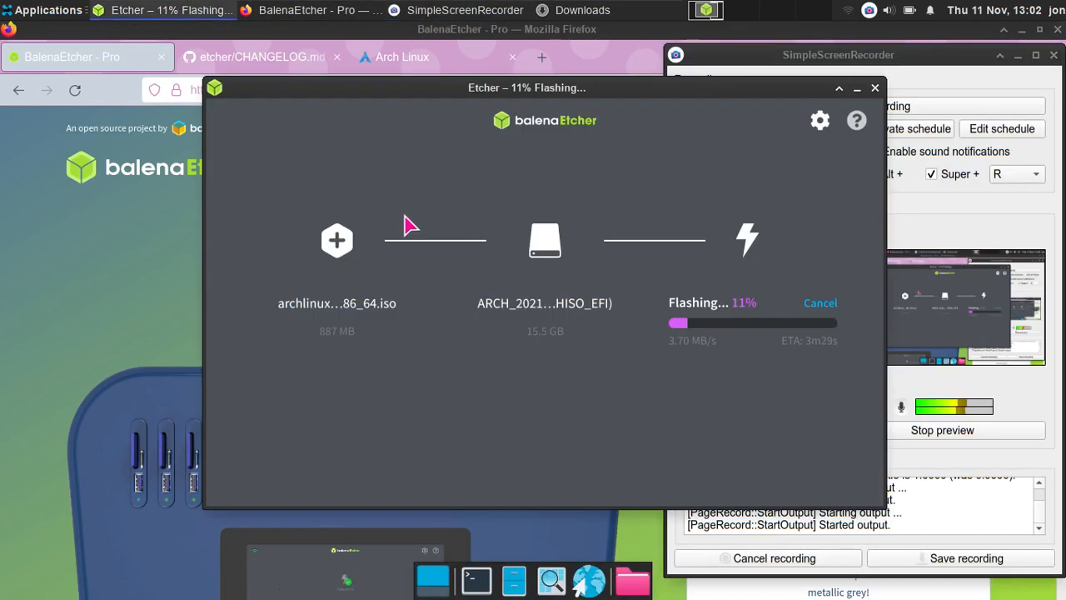
mouse_move(446, 123)
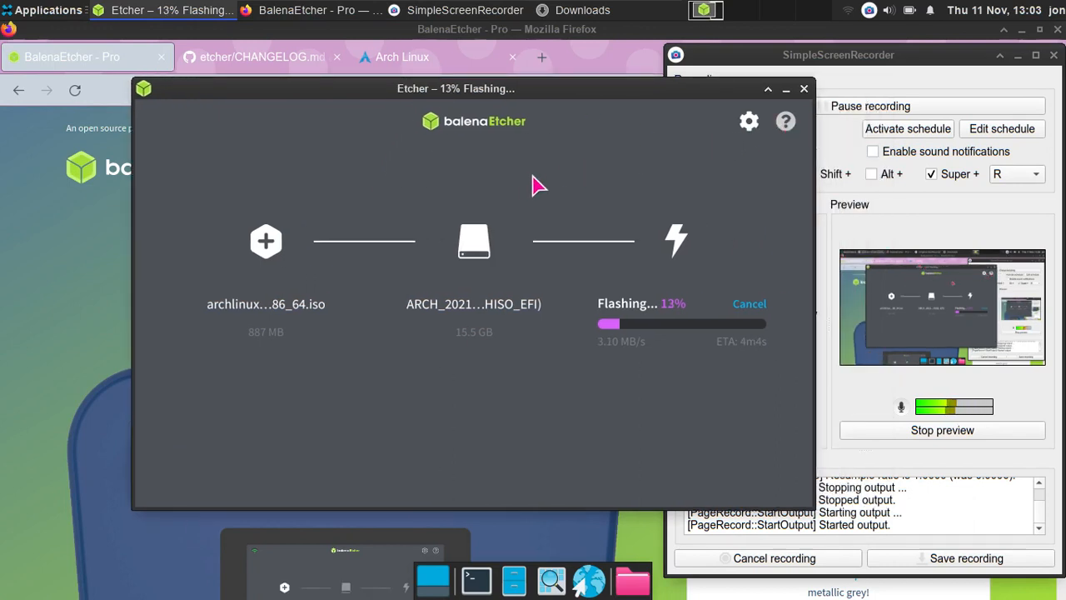
mouse_move(379, 122)
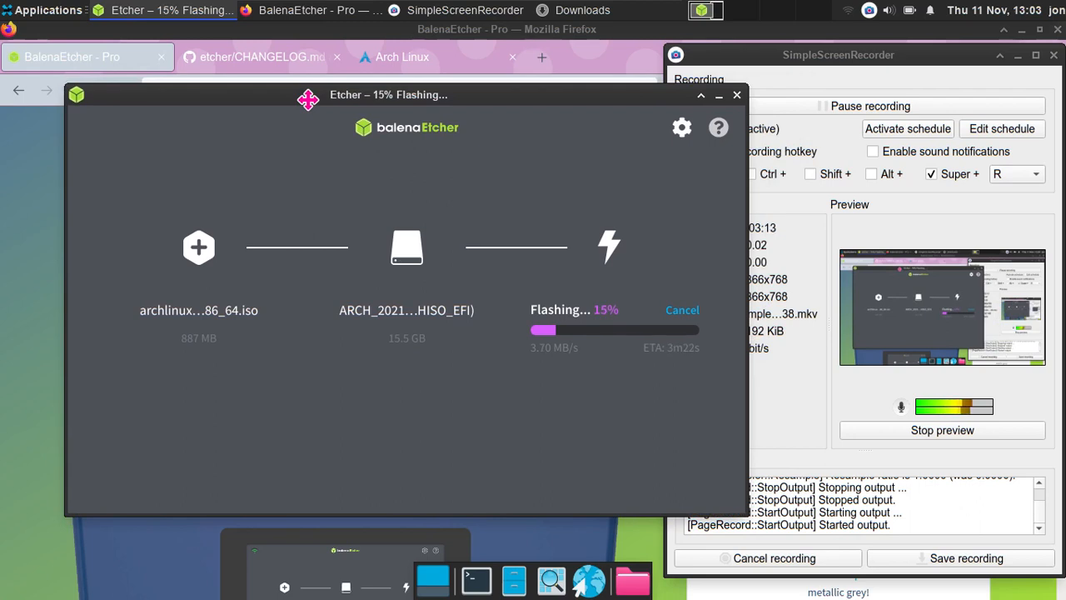
left_click_drag(309, 94, 323, 116)
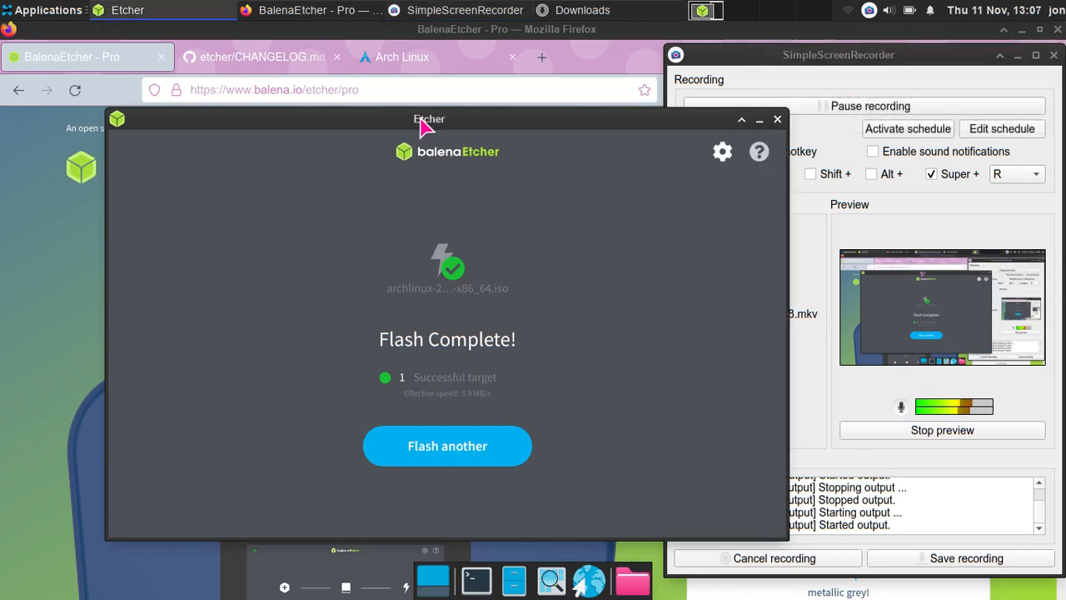
Return to the start screen via Flash another, keeping the Arch ISO loaded.
left_click(447, 446)
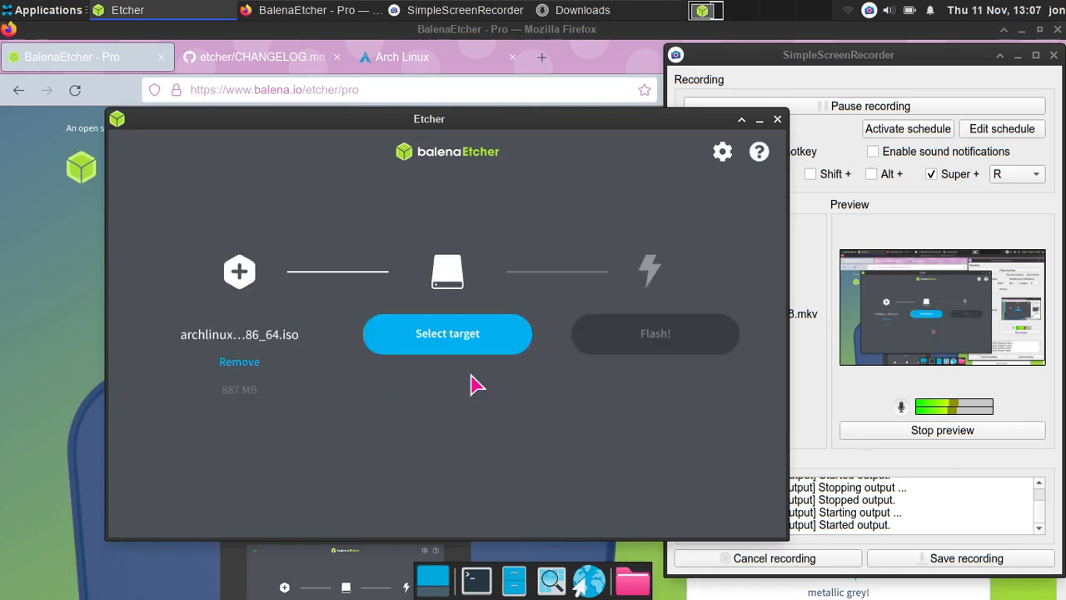
mouse_move(533, 314)
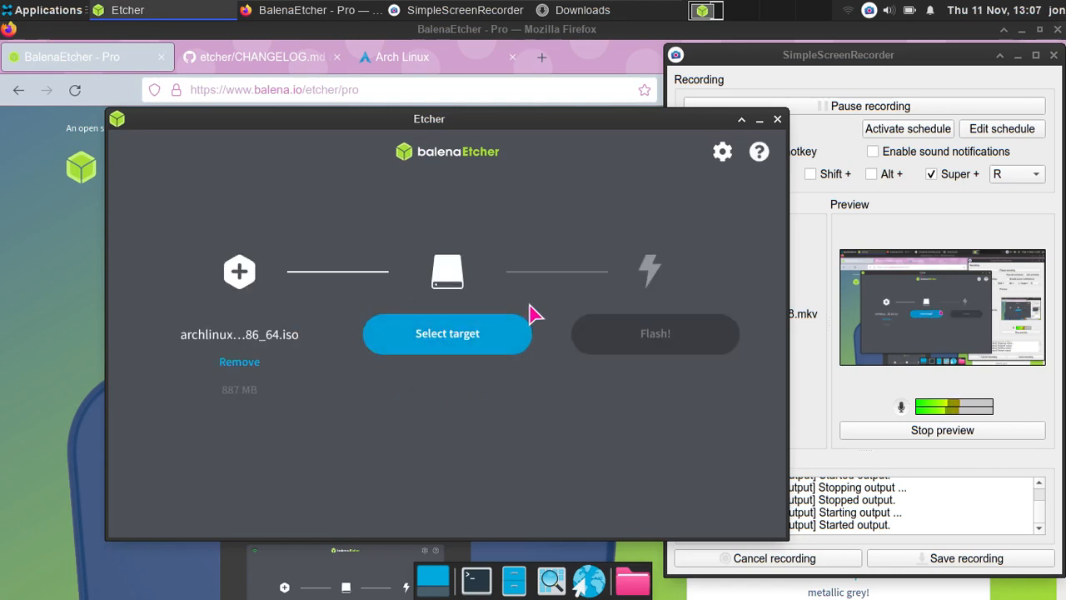